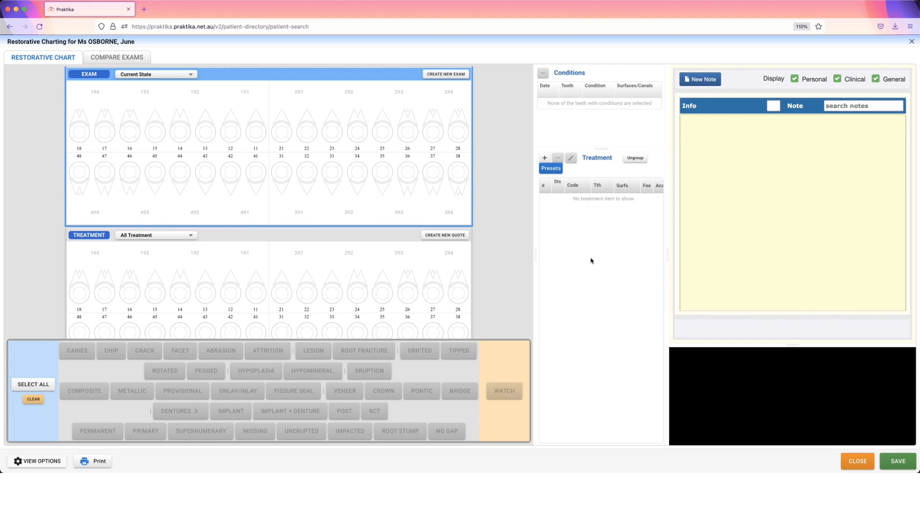
{"action": "mouse_move", "coordinate": [229, 92]}
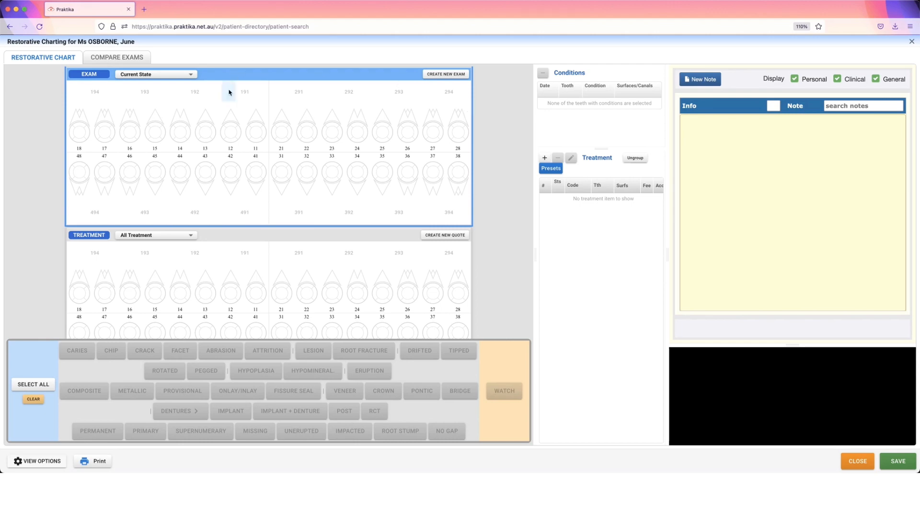
{"action": "mouse_move", "coordinate": [254, 72]}
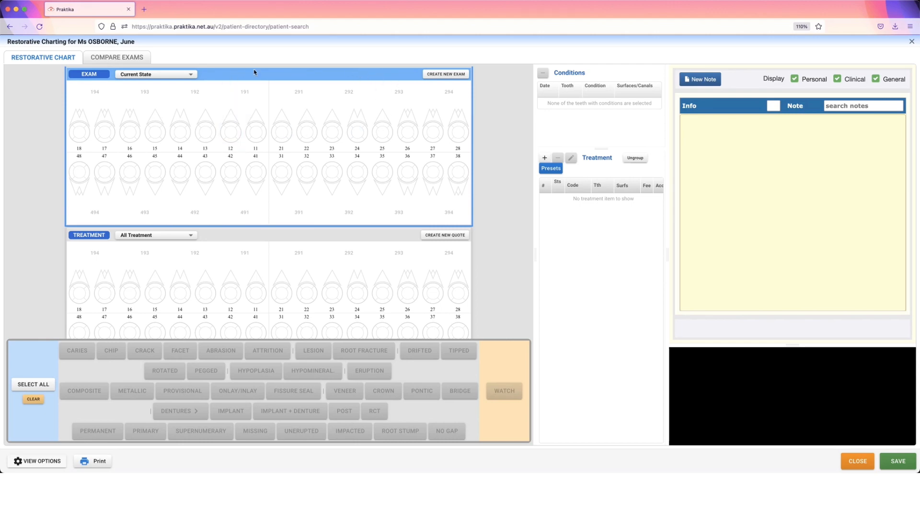
{"action": "mouse_move", "coordinate": [264, 85]}
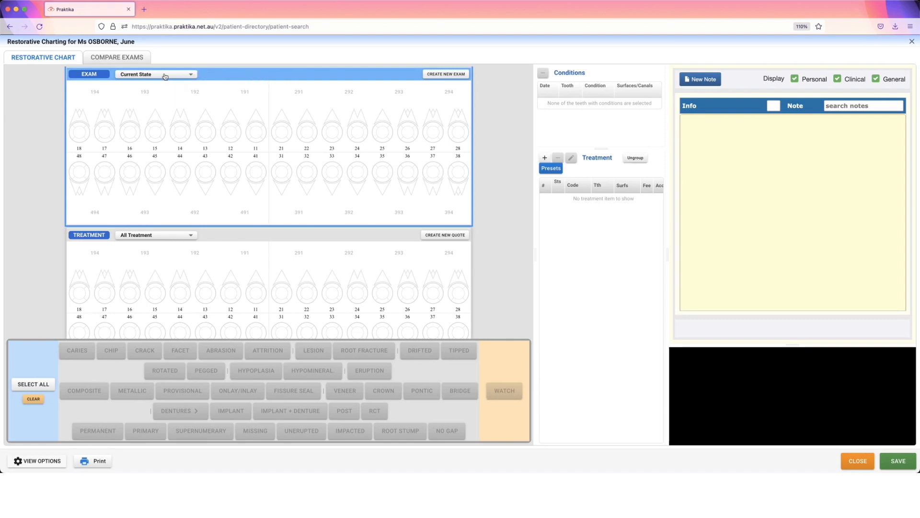
{"action": "mouse_move", "coordinate": [368, 82]}
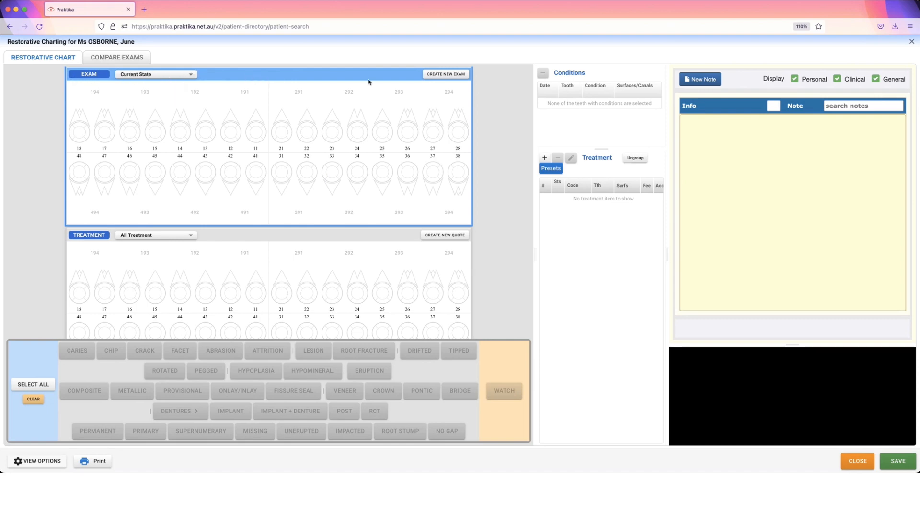
{"action": "mouse_move", "coordinate": [338, 395]}
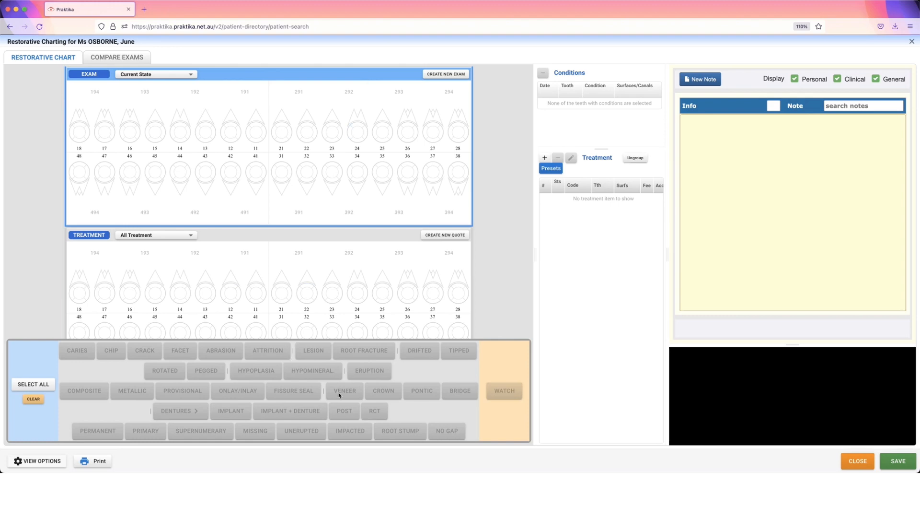
{"action": "mouse_move", "coordinate": [192, 221]}
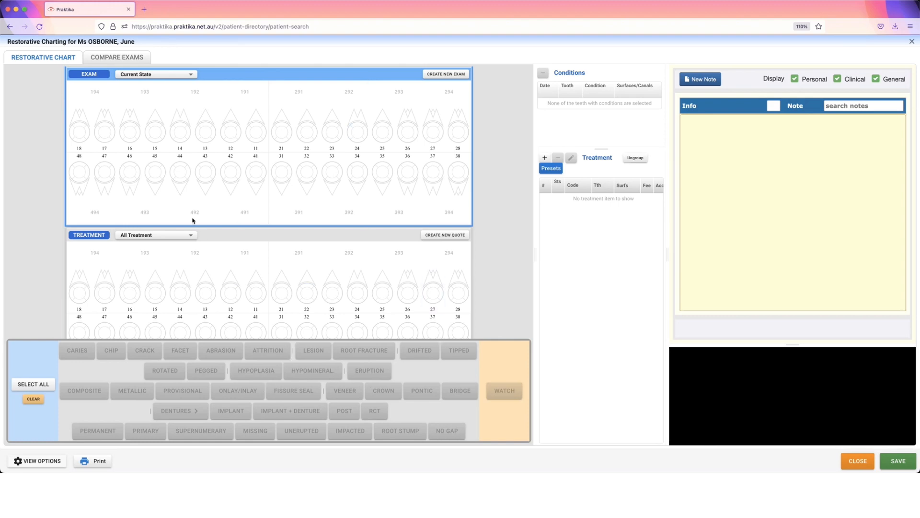
{"action": "mouse_move", "coordinate": [236, 238]}
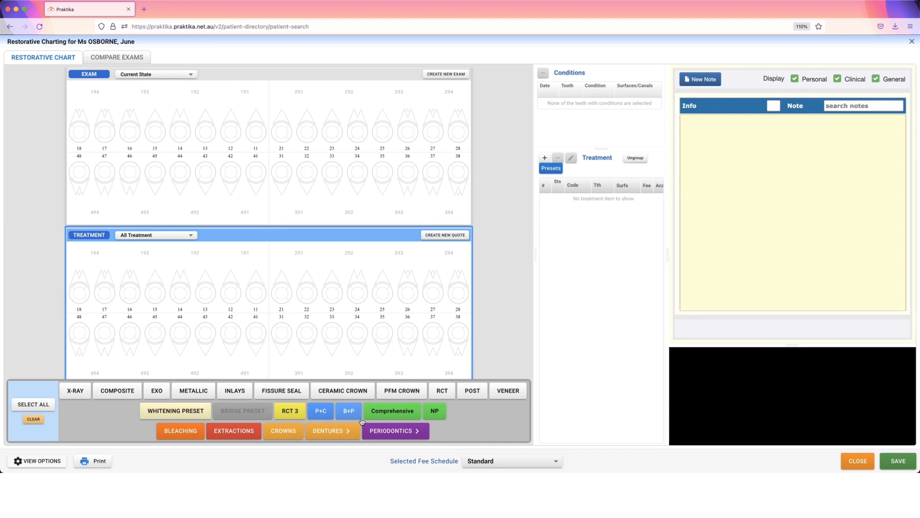
{"action": "mouse_move", "coordinate": [285, 237]}
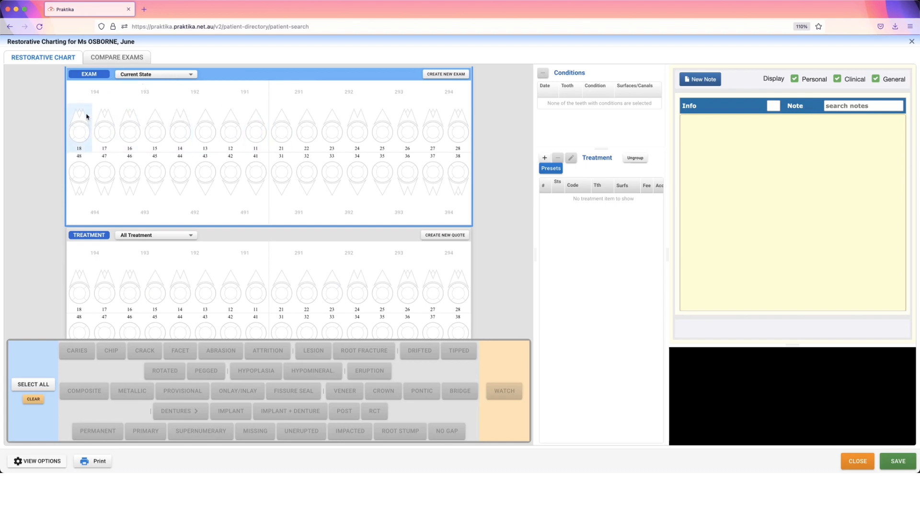
- Select tooth 18 on the exam chart and chart it as missing
{"action": "left_click", "coordinate": [78, 124]}
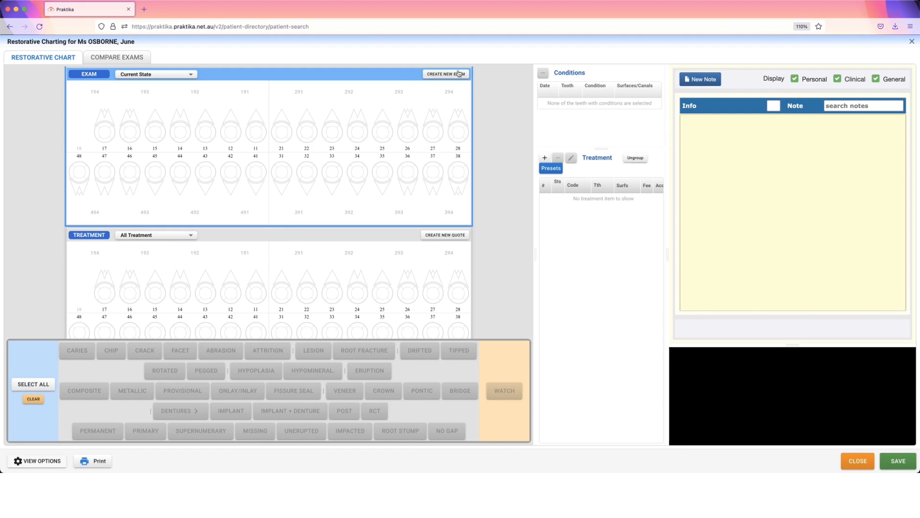
{"action": "mouse_move", "coordinate": [417, 76]}
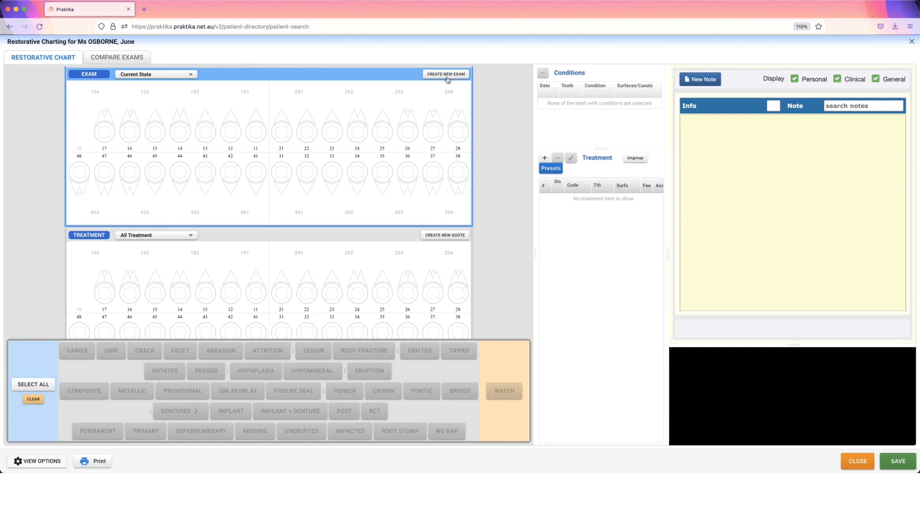
{"action": "left_click", "coordinate": [445, 74]}
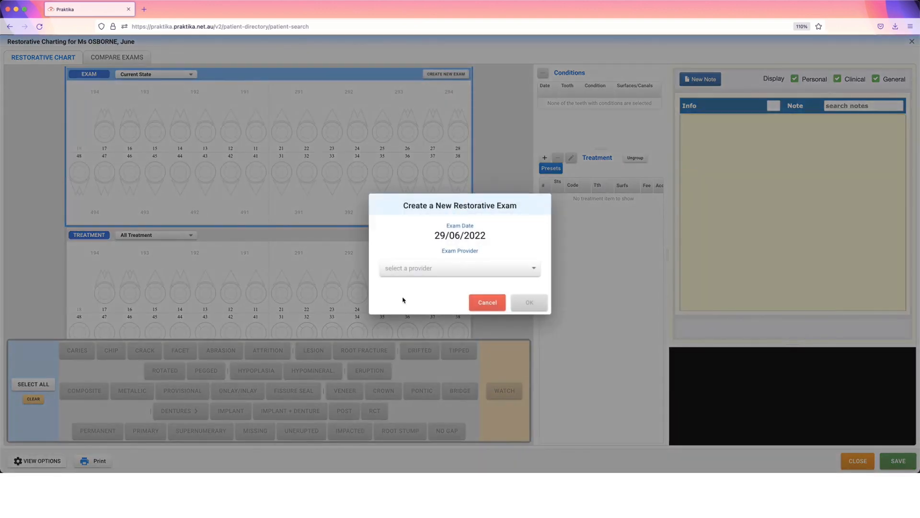
{"action": "left_click", "coordinate": [459, 267]}
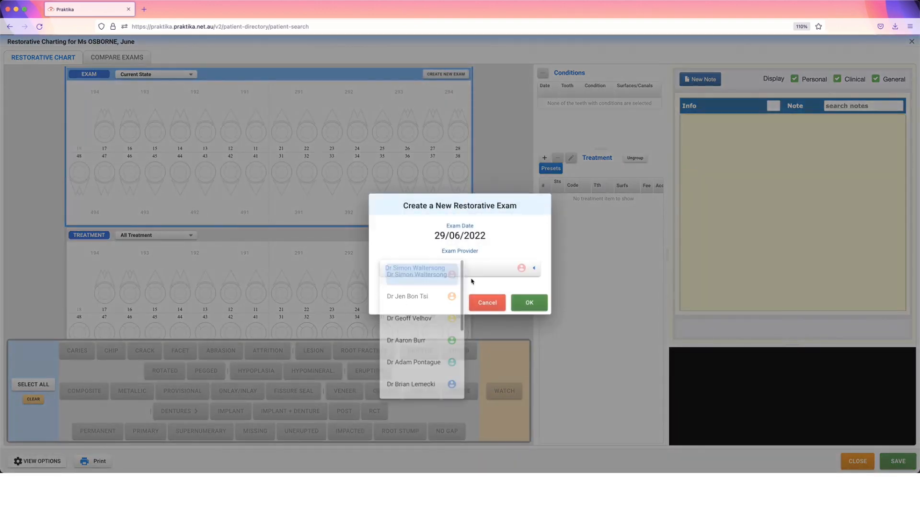
{"action": "left_click", "coordinate": [415, 270]}
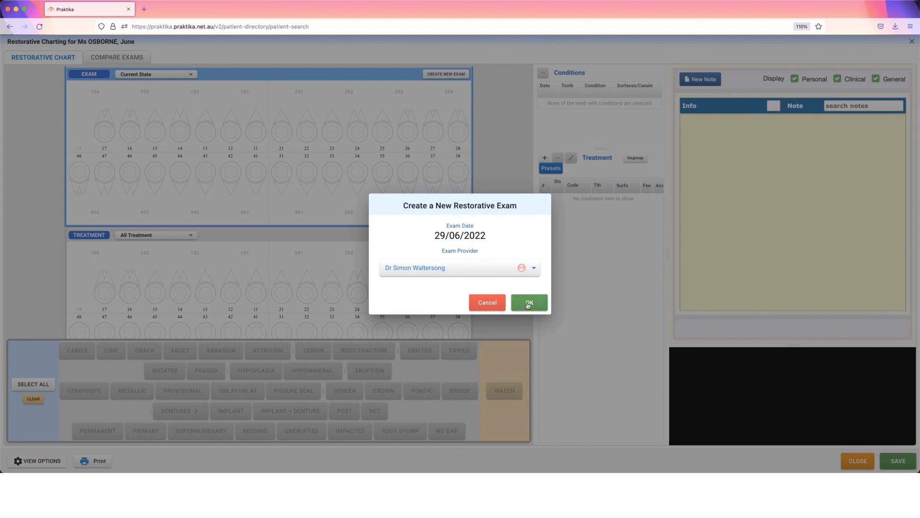
{"action": "left_click", "coordinate": [529, 303]}
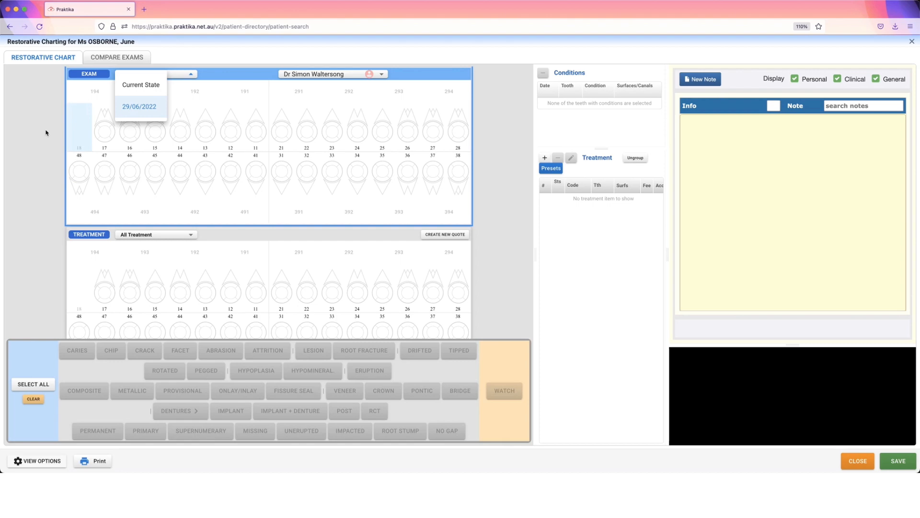
- Switch the exam chart to the 29/06/2022 exam and select tooth 17
{"action": "left_click", "coordinate": [139, 107]}
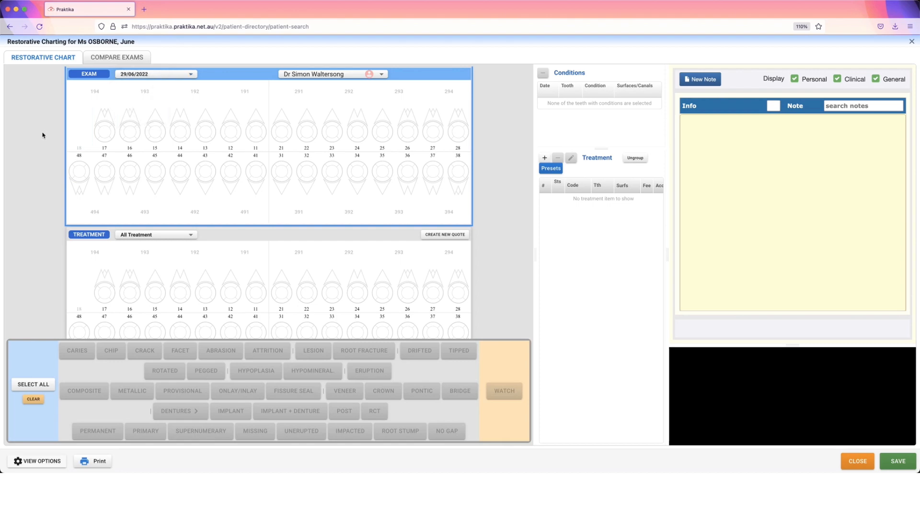
{"action": "left_click", "coordinate": [103, 130]}
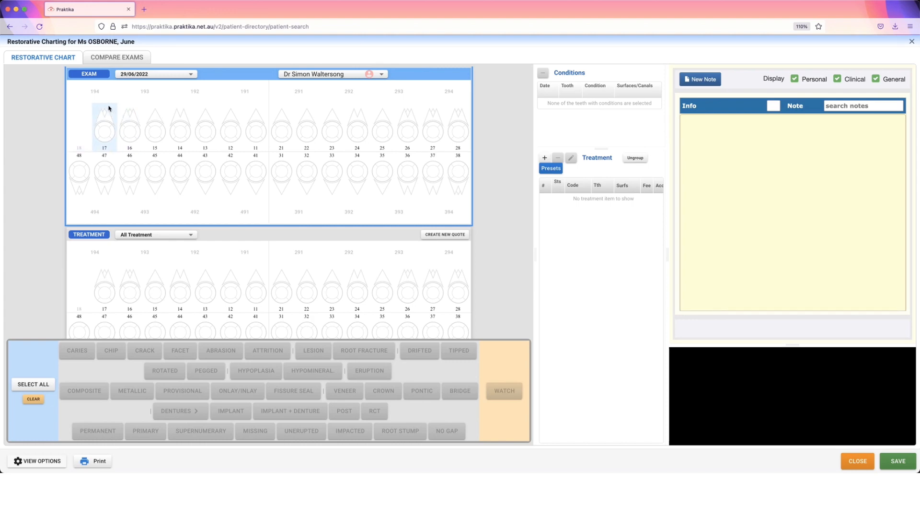
{"action": "left_click", "coordinate": [104, 125]}
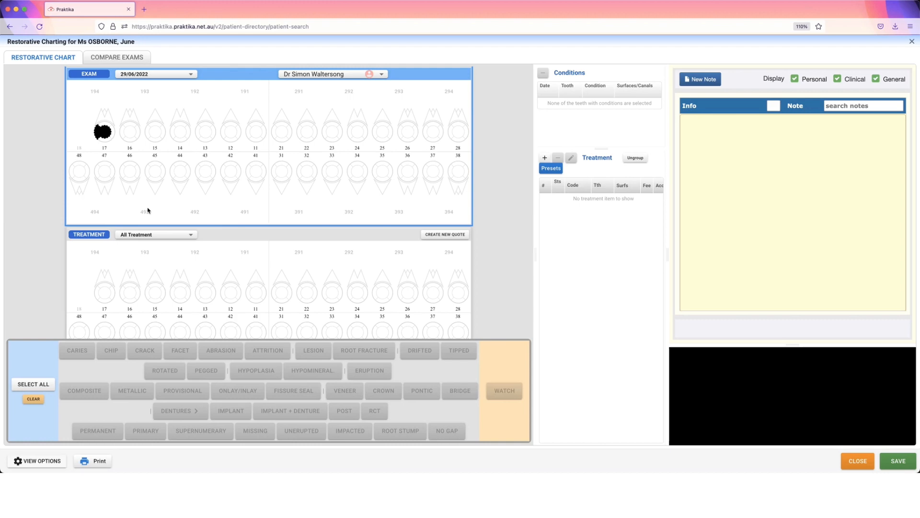
- Select teeth 25 and 26 on the exam chart and focus it for charting composite fillings
{"action": "left_click", "coordinate": [154, 123]}
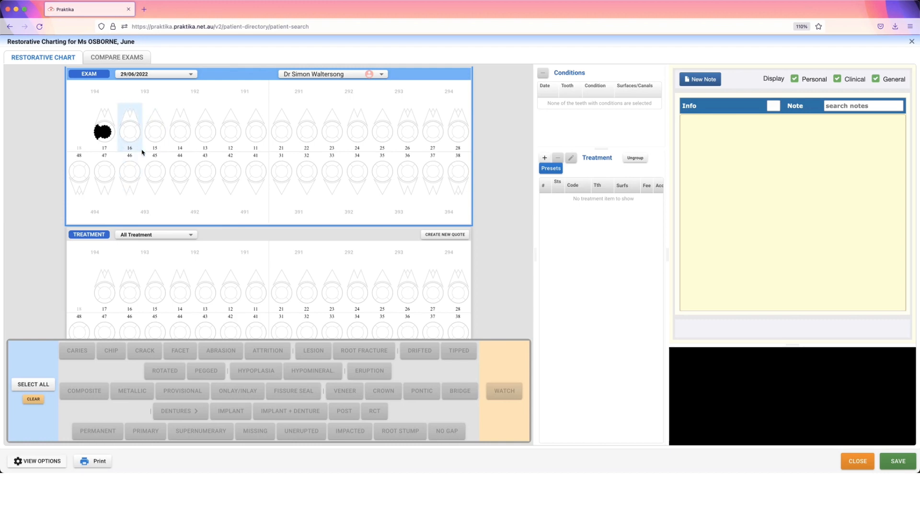
{"action": "left_click", "coordinate": [381, 130]}
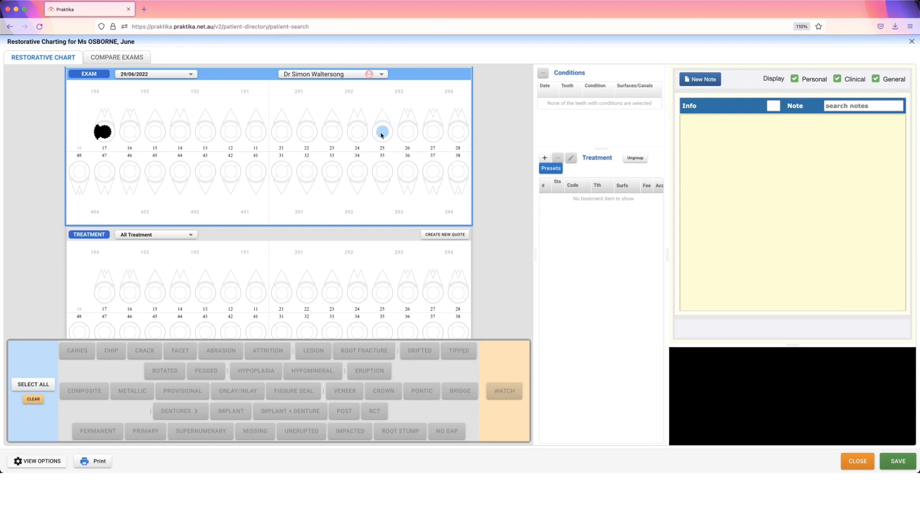
{"action": "left_click", "coordinate": [407, 131]}
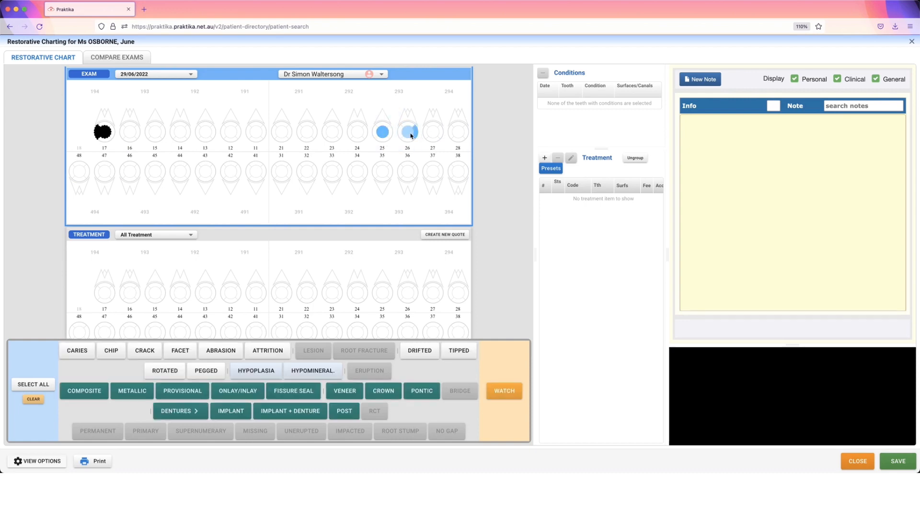
{"action": "left_click", "coordinate": [408, 131]}
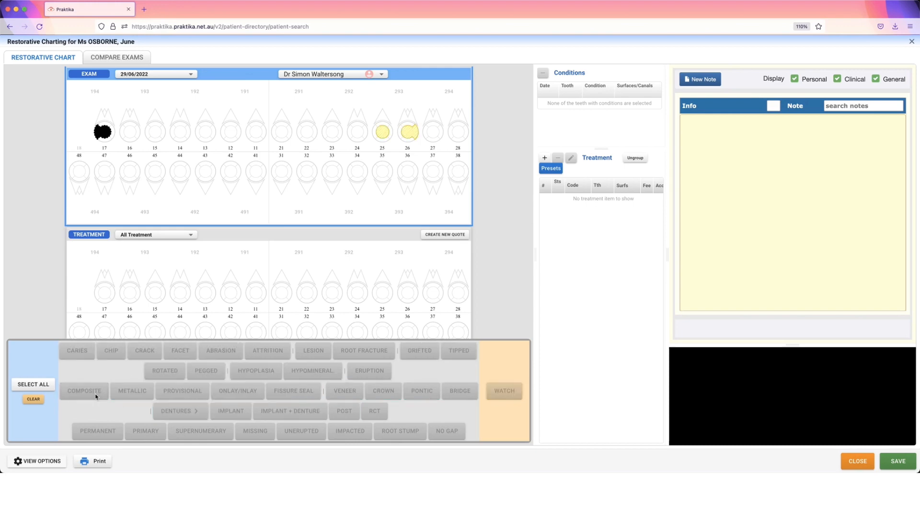
{"action": "mouse_move", "coordinate": [262, 27]}
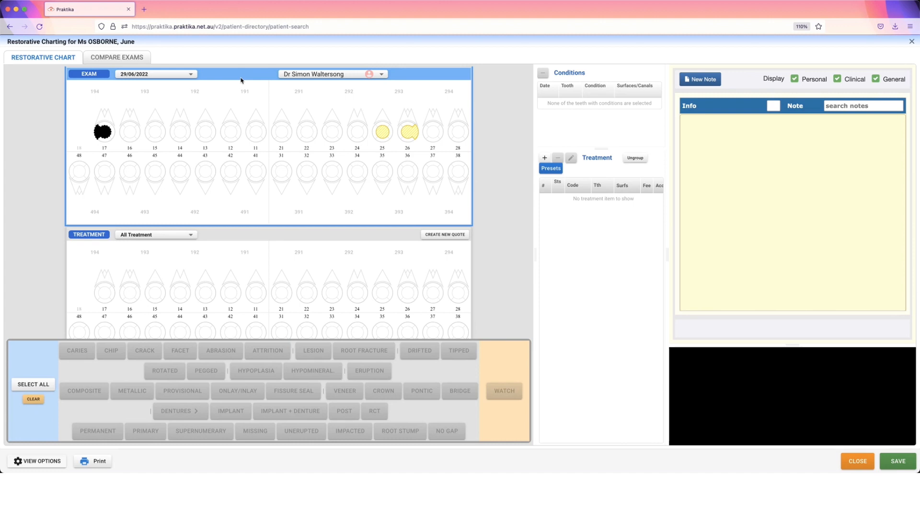
{"action": "left_click", "coordinate": [129, 174]}
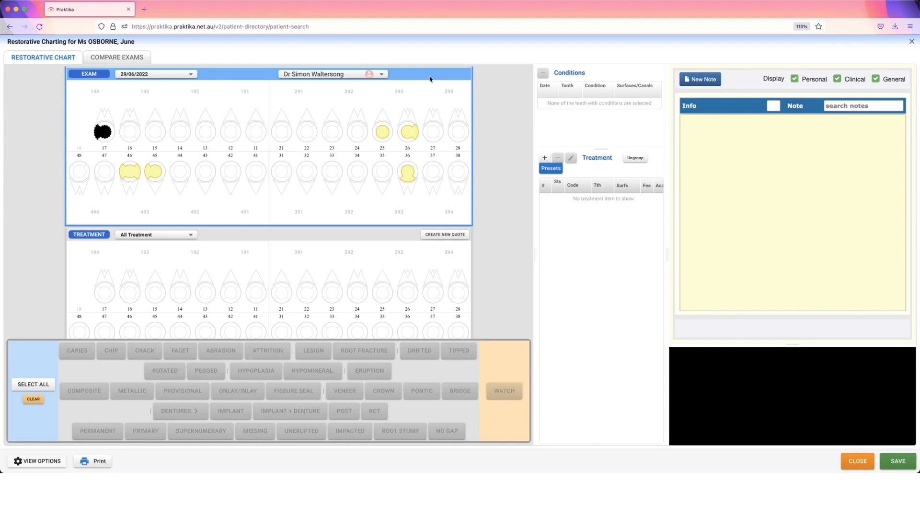
{"action": "mouse_move", "coordinate": [461, 80]}
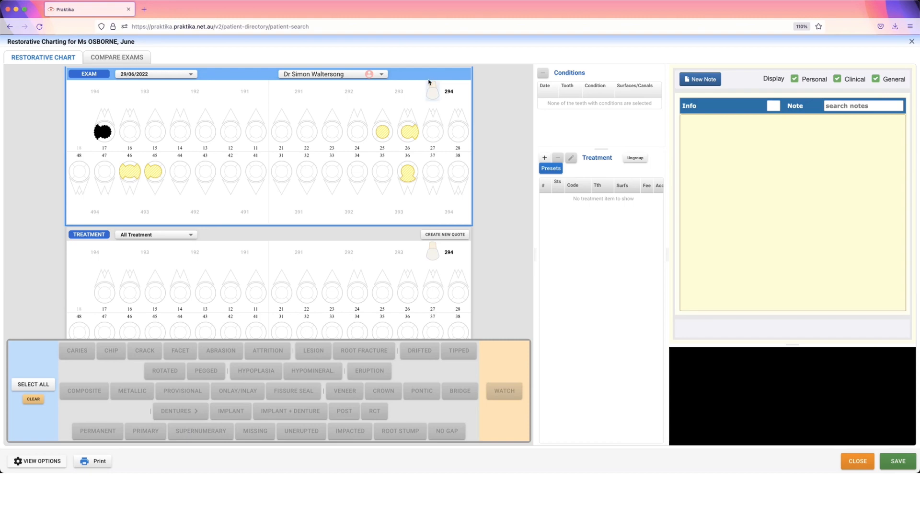
{"action": "mouse_move", "coordinate": [434, 99]}
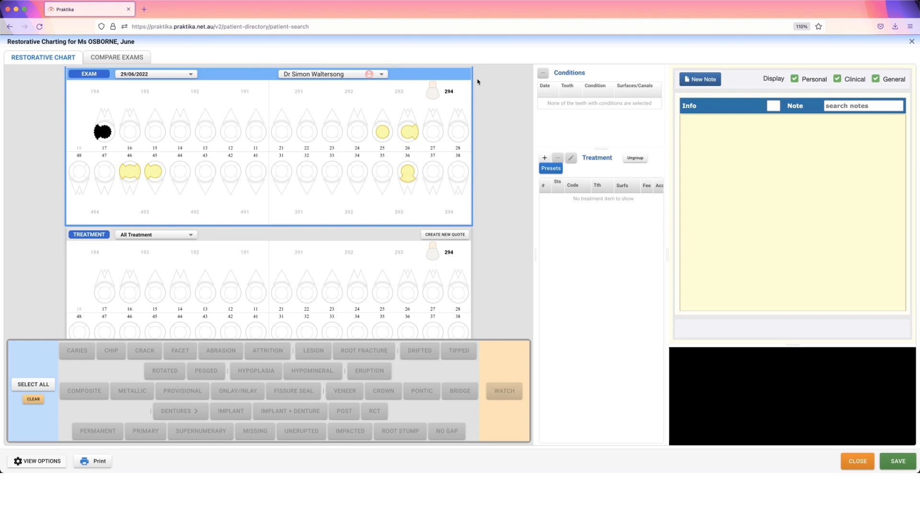
{"action": "mouse_move", "coordinate": [87, 368]}
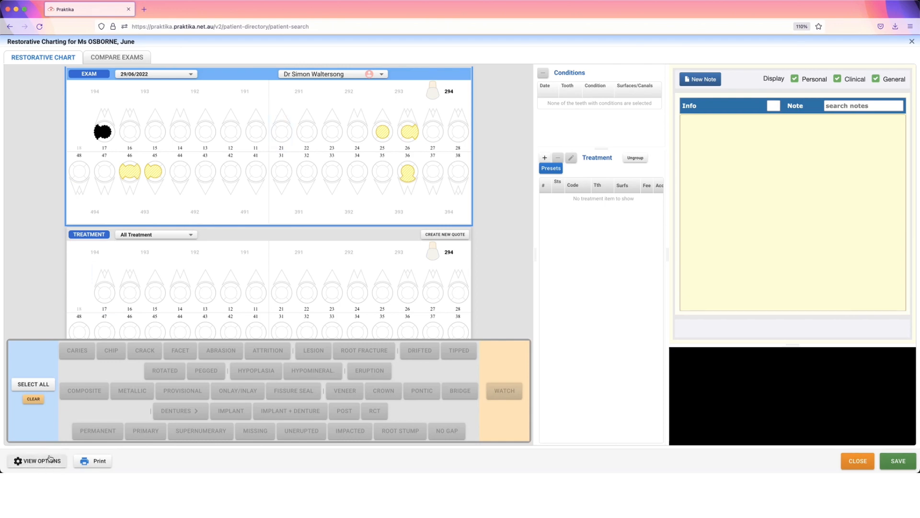
- Enable Show Compact Chart in View Options so both charts display narrower
{"action": "left_click", "coordinate": [37, 461]}
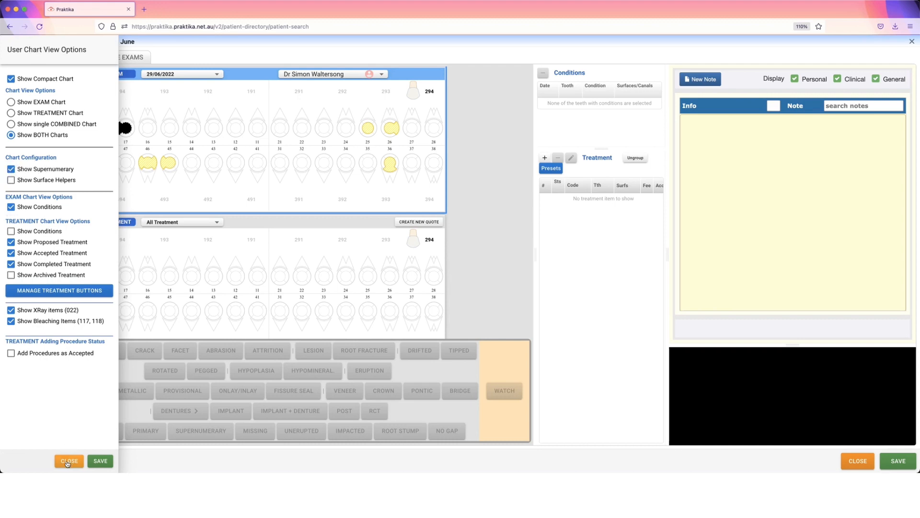
{"action": "left_click", "coordinate": [69, 464]}
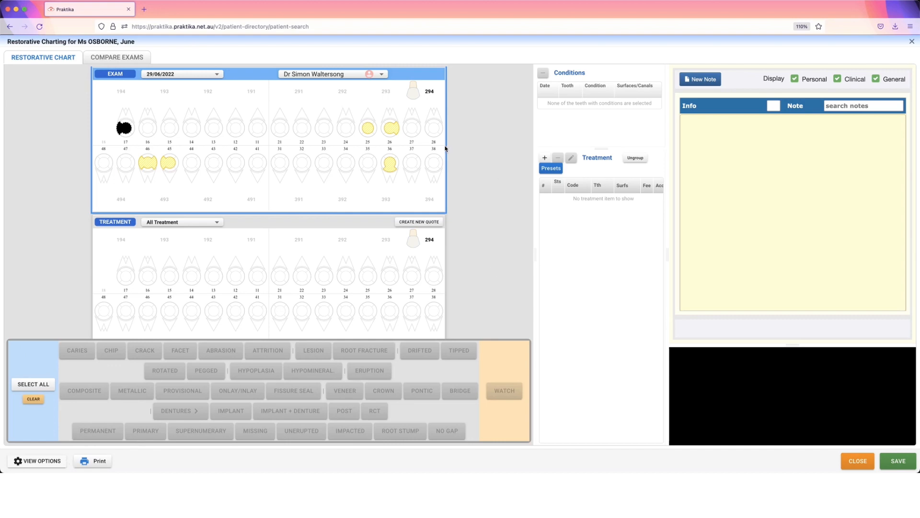
- Select tooth 24 on the exam chart and chart a fissure seal on it
{"action": "left_click", "coordinate": [345, 127]}
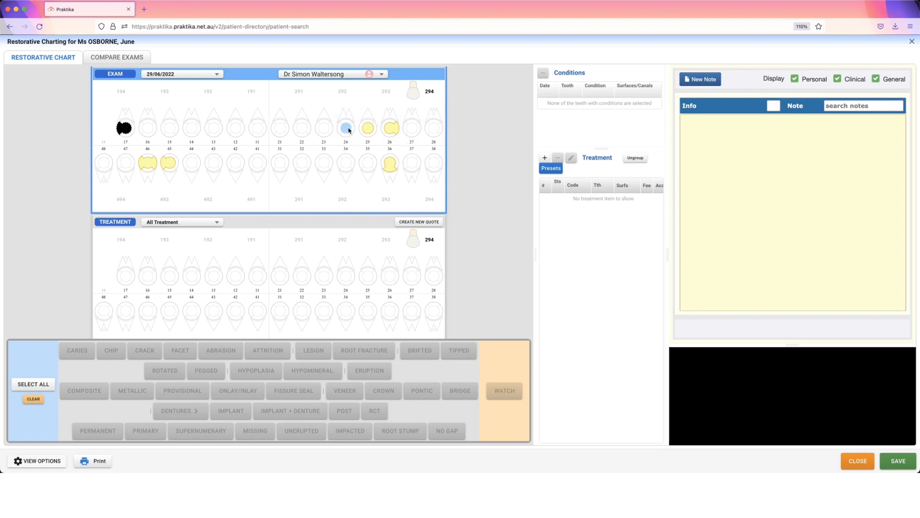
{"action": "left_click", "coordinate": [345, 127]}
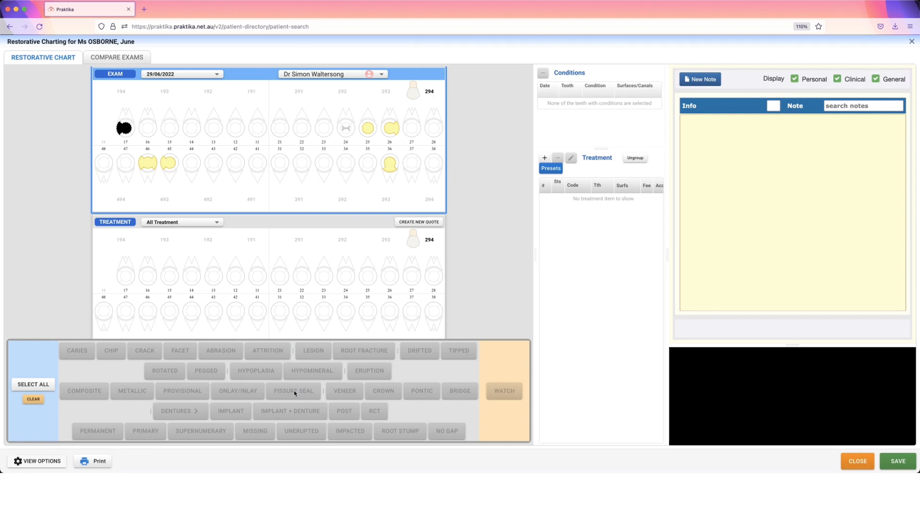
{"action": "mouse_move", "coordinate": [311, 356]}
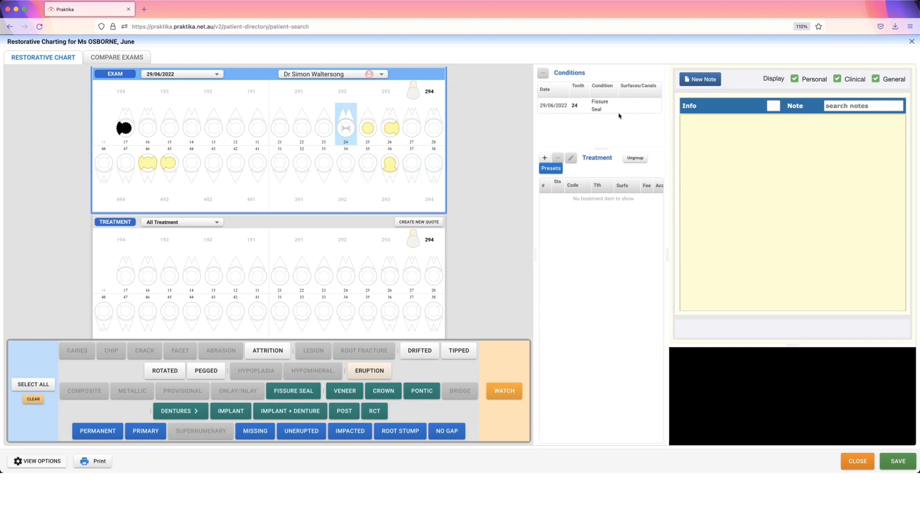
- Delete the conditions on teeth 24, 25, 26 and 36, keeping fillings on 46 and 45
{"action": "left_click", "coordinate": [598, 105]}
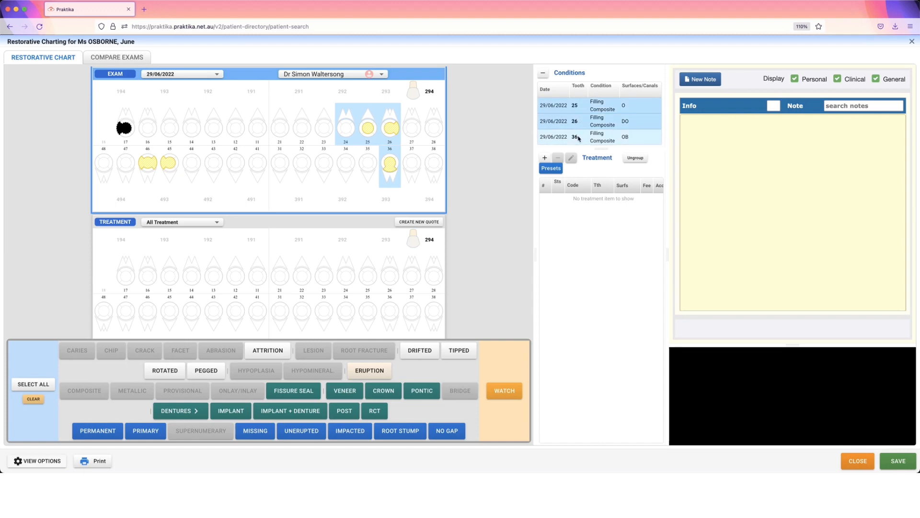
{"action": "left_click", "coordinate": [543, 73]}
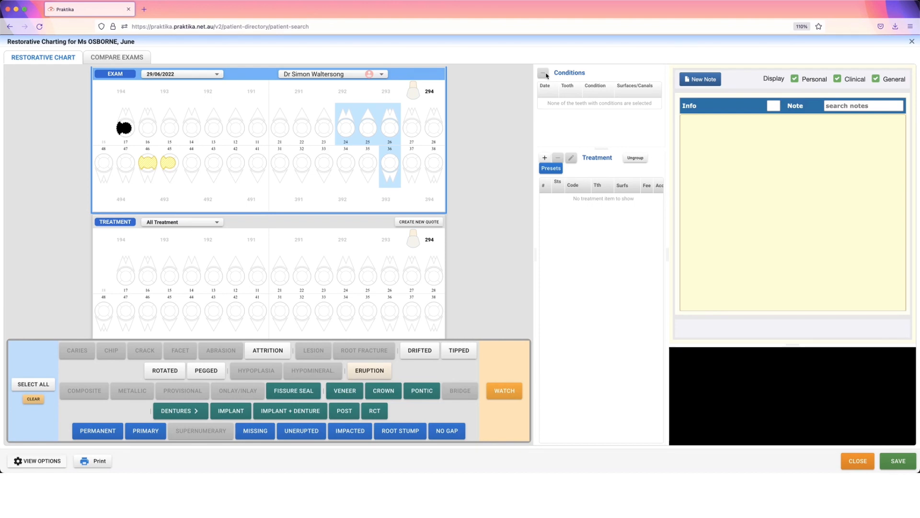
{"action": "mouse_move", "coordinate": [451, 129]}
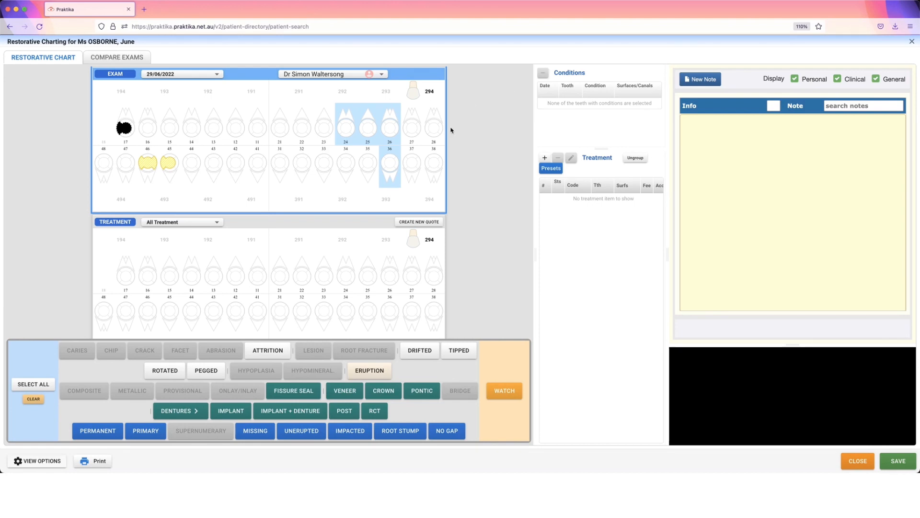
{"action": "mouse_move", "coordinate": [452, 131]}
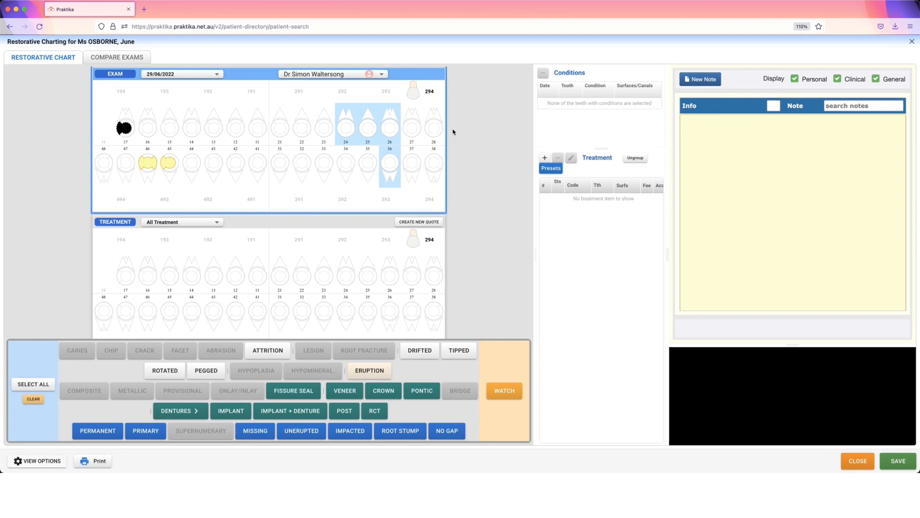
{"action": "mouse_move", "coordinate": [221, 59]}
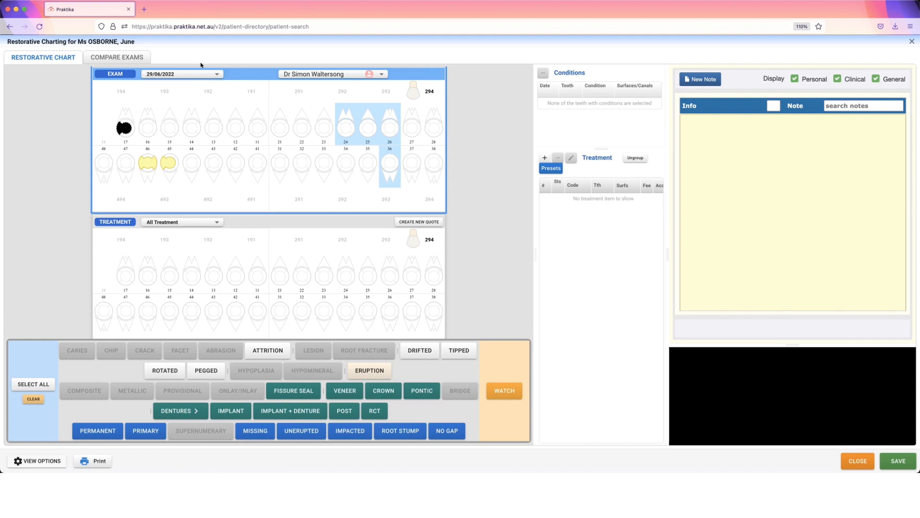
- Close the Restorative Charting window and bring up the Help guide from the sidebar
{"action": "left_click", "coordinate": [856, 461]}
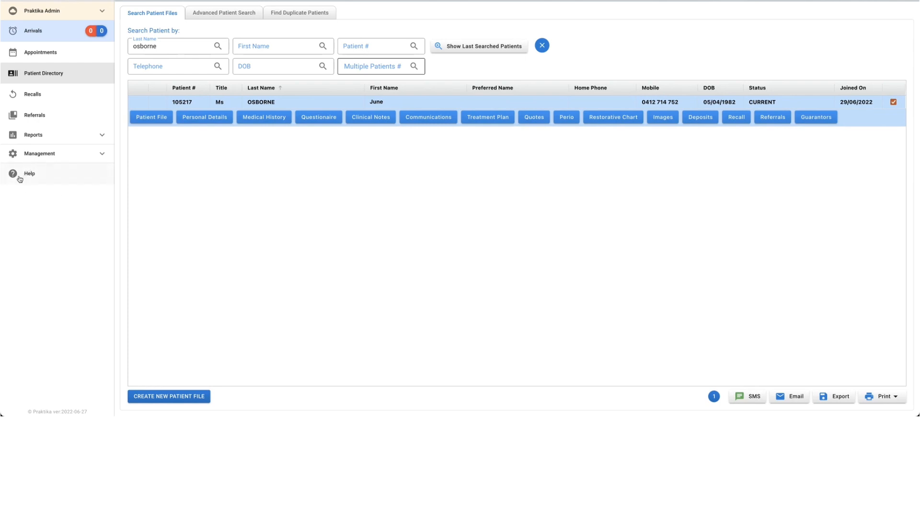
{"action": "left_click", "coordinate": [29, 174]}
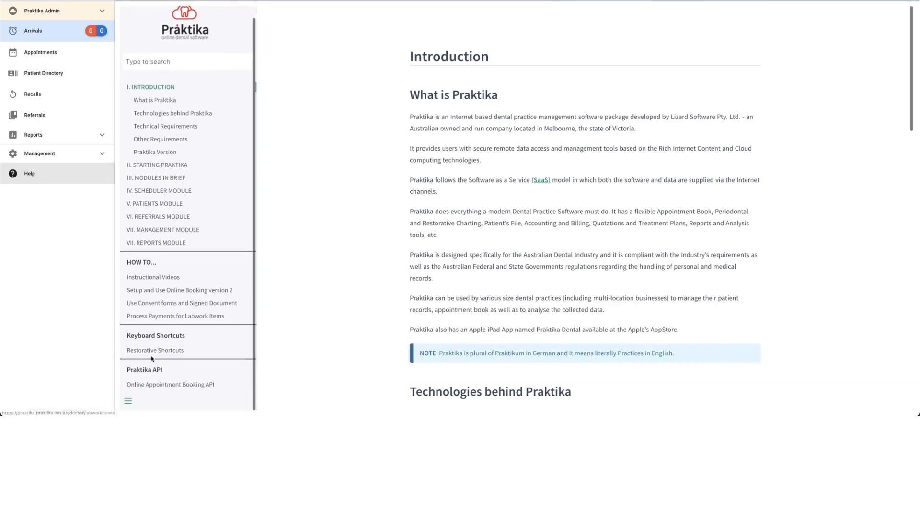
- Show the Restorative Keyboard Shortcuts help page and browse its selection, condition and treatment lists
{"action": "left_click", "coordinate": [155, 350]}
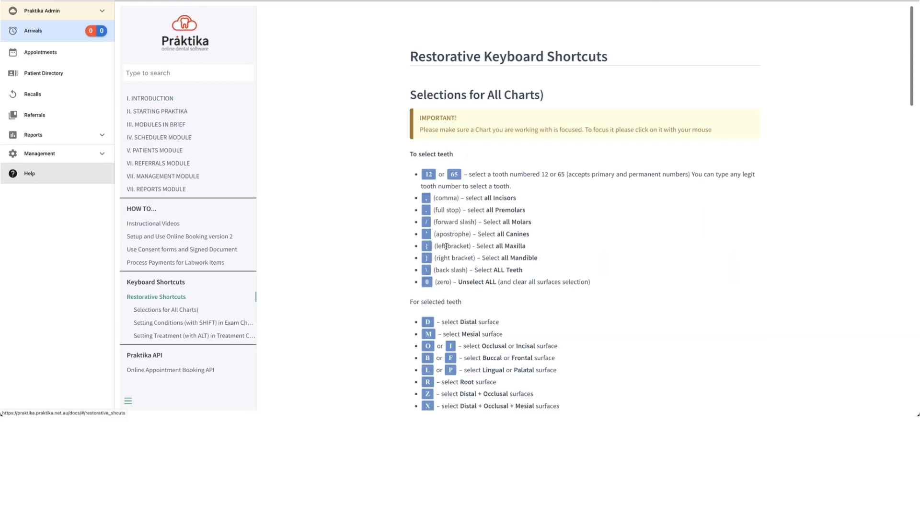
{"action": "scroll", "scroll_direction": "down", "scroll_amount": 3}
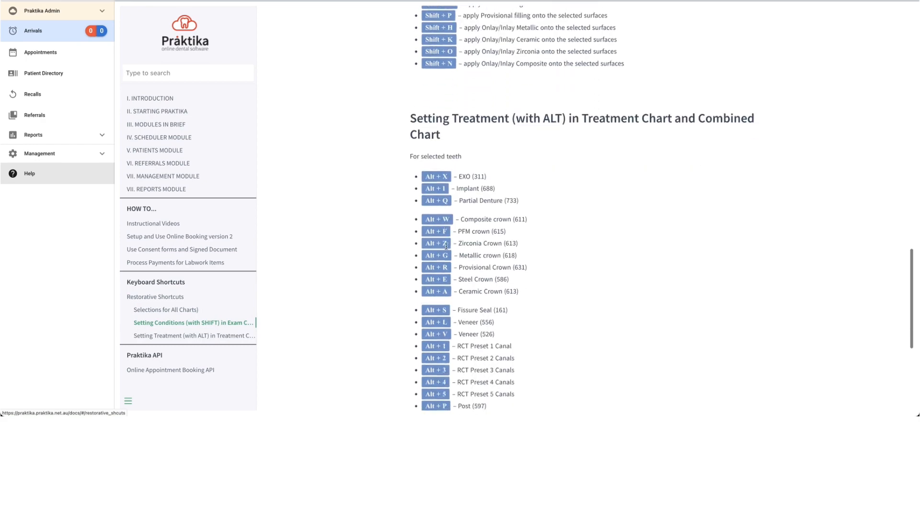
{"action": "scroll", "scroll_direction": "down", "scroll_amount": 3}
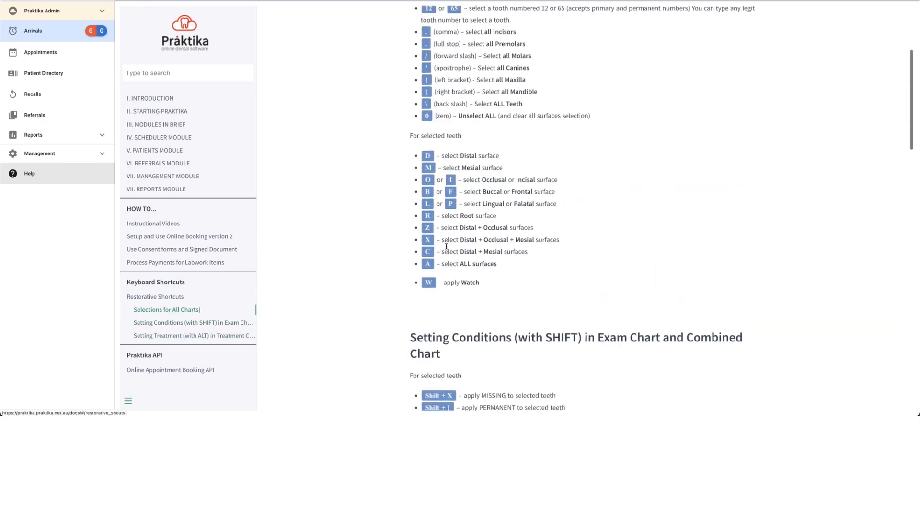
{"action": "scroll", "scroll_direction": "up", "scroll_amount": 3}
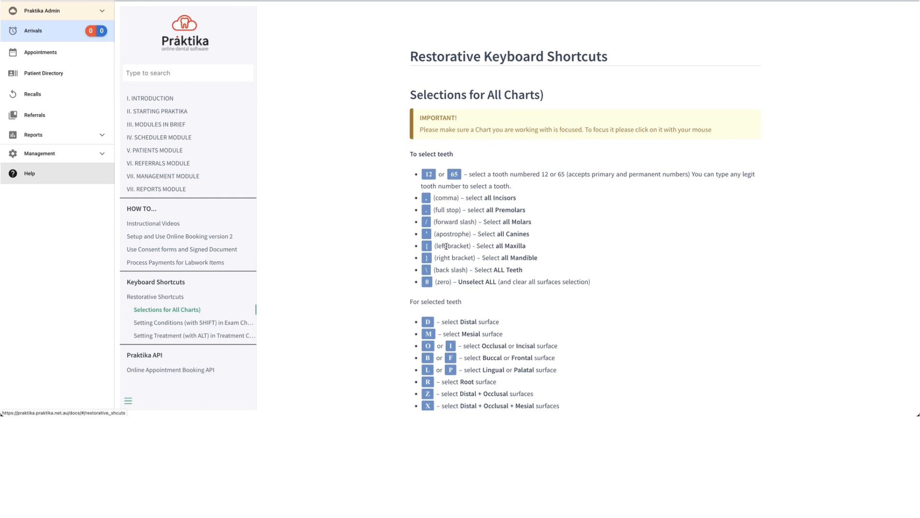